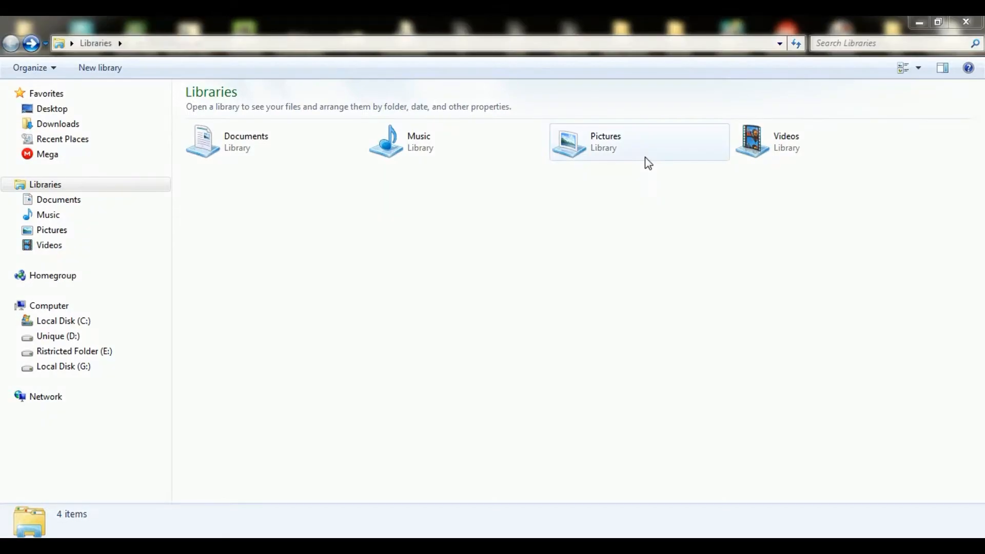
{"action": "mouse_move", "coordinate": [121, 133]}
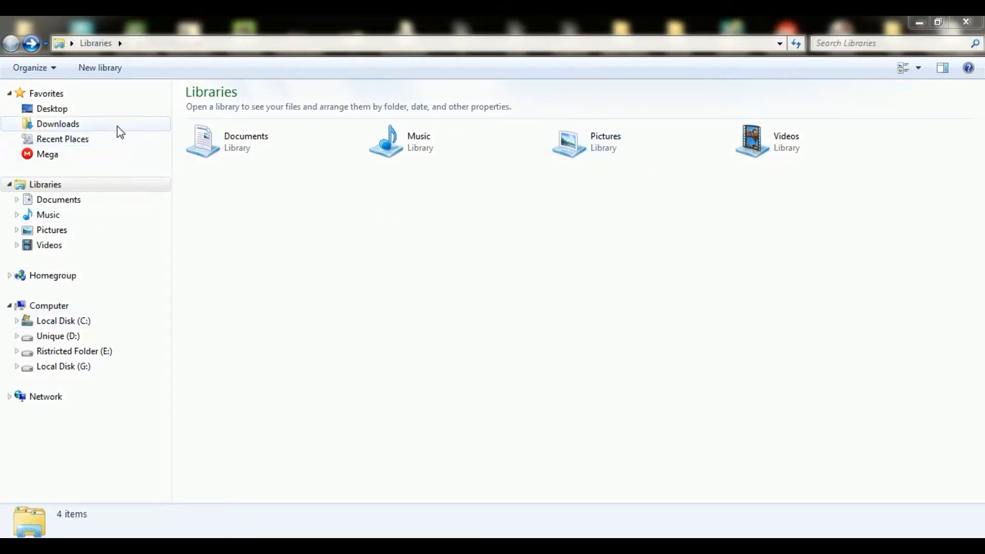
- Go to the Downloads folder from the Favorites pane
{"action": "left_click", "coordinate": [57, 124]}
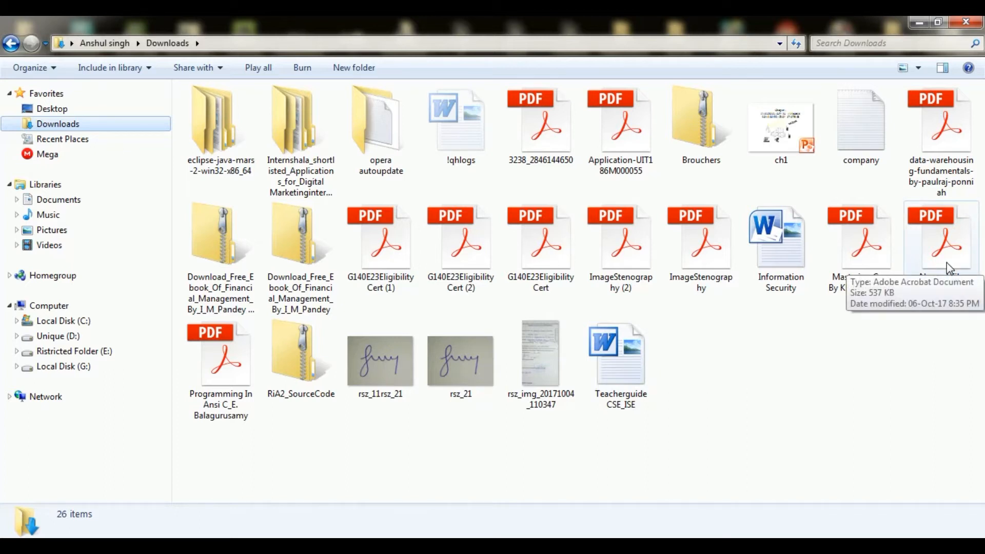
- Try Normal File in Adobe Acrobat Reader DC, which reports it unsupported or damaged
{"action": "right_click", "coordinate": [942, 239]}
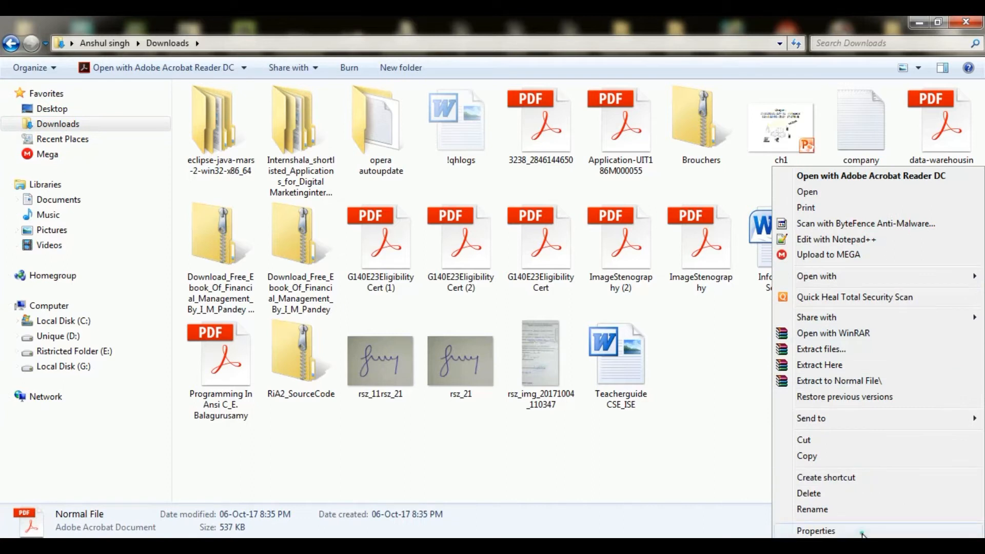
{"action": "left_click", "coordinate": [816, 531]}
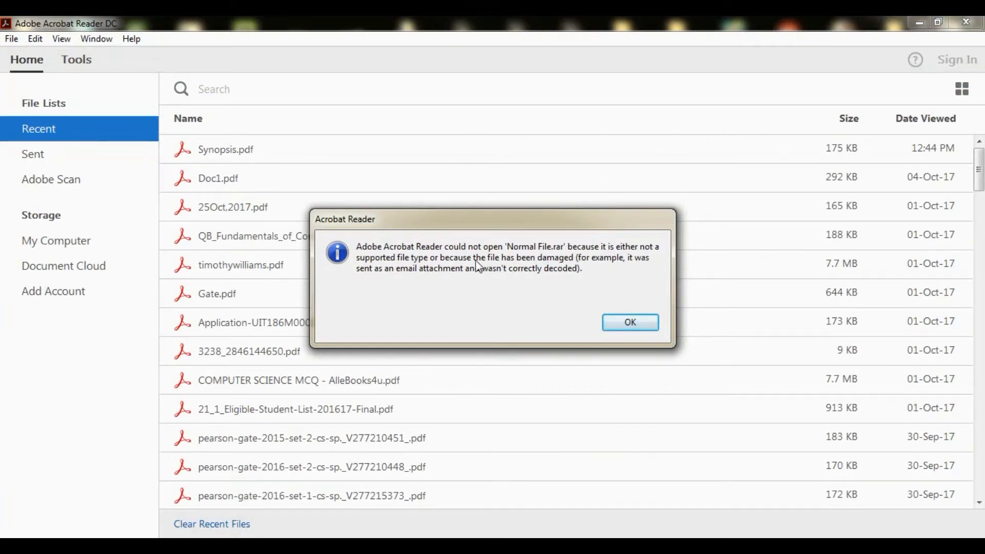
{"action": "mouse_move", "coordinate": [591, 267]}
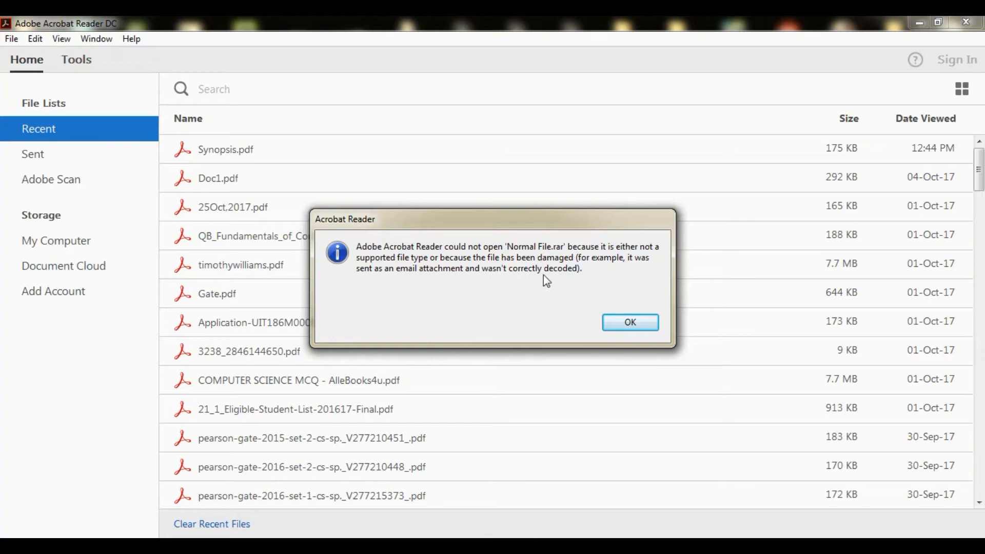
- Dismiss the Acrobat error and search Google in Chrome for 'download winrar 64 bit'
{"action": "left_click", "coordinate": [630, 322]}
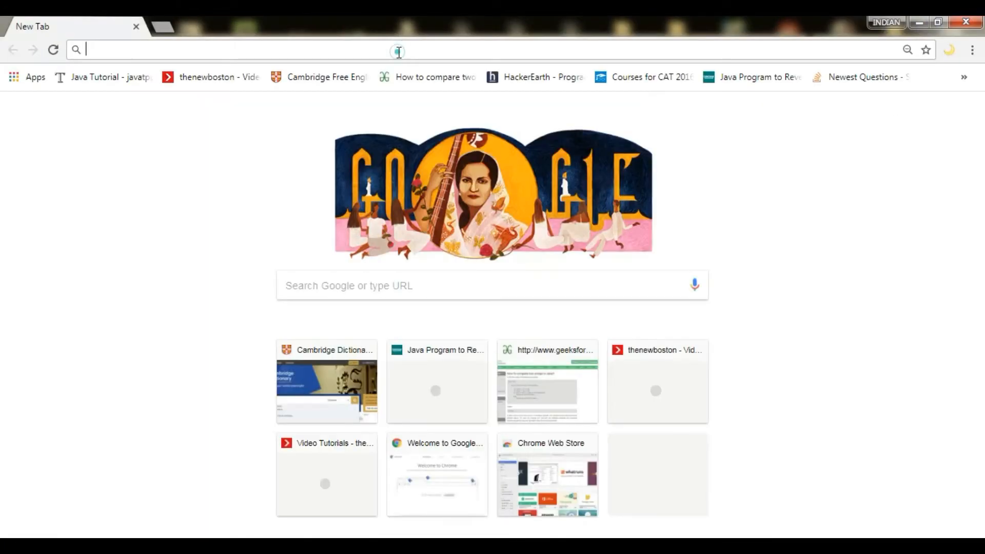
{"action": "type", "text": "download"}
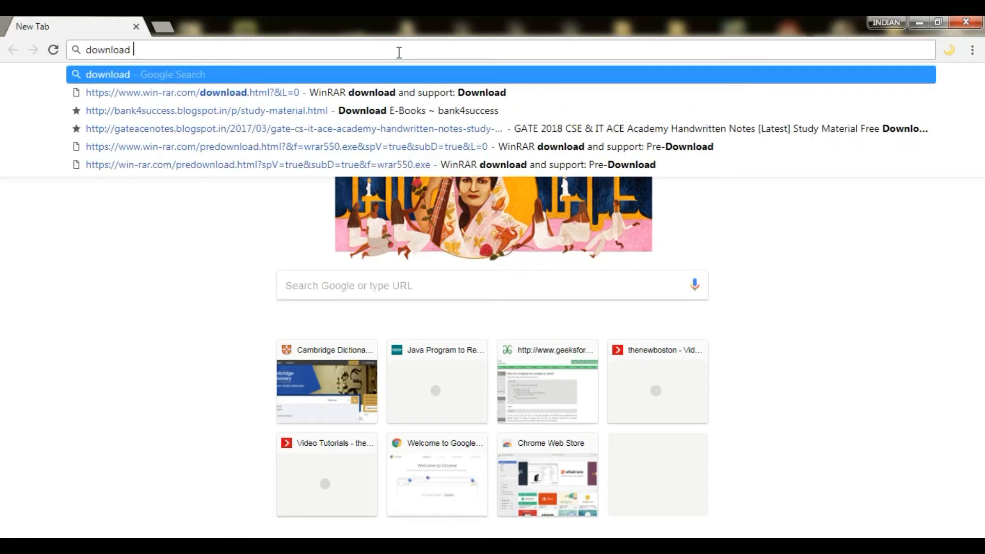
{"action": "type", "text": "win"}
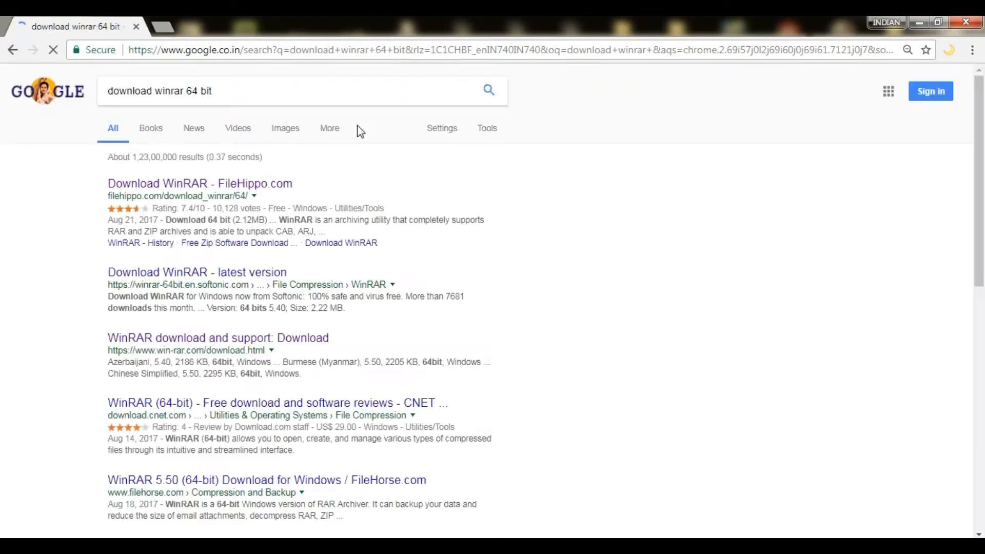
- From the Softonic result, start downloading the winrar-x64-540.exe installer
{"action": "left_click", "coordinate": [197, 272]}
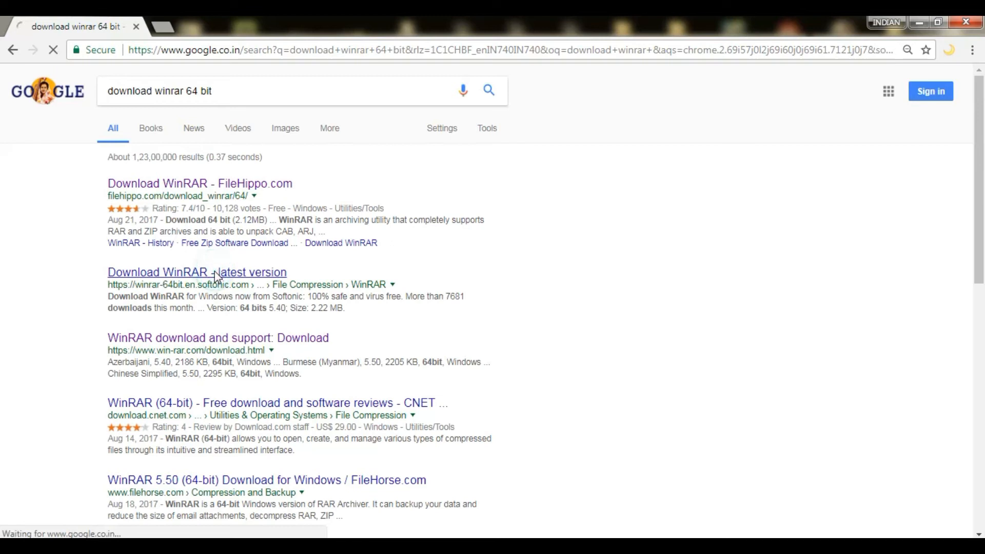
{"action": "left_click", "coordinate": [198, 272]}
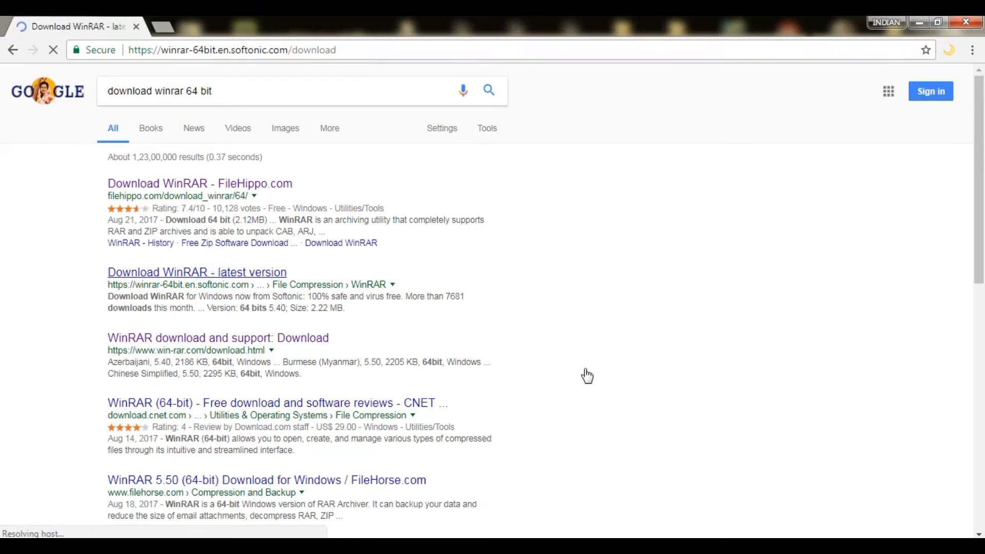
{"action": "left_click", "coordinate": [197, 272]}
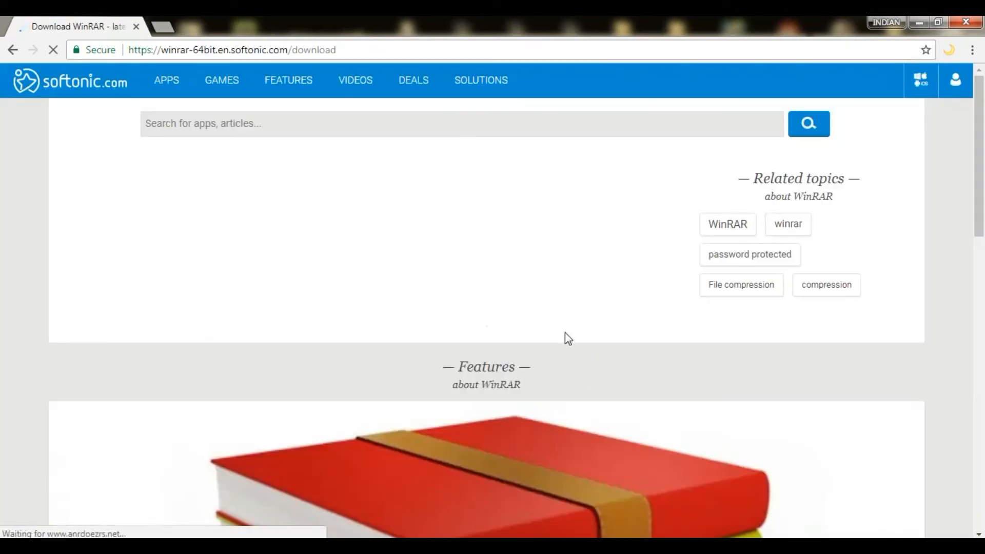
{"action": "scroll", "scroll_direction": "down", "scroll_amount": 3}
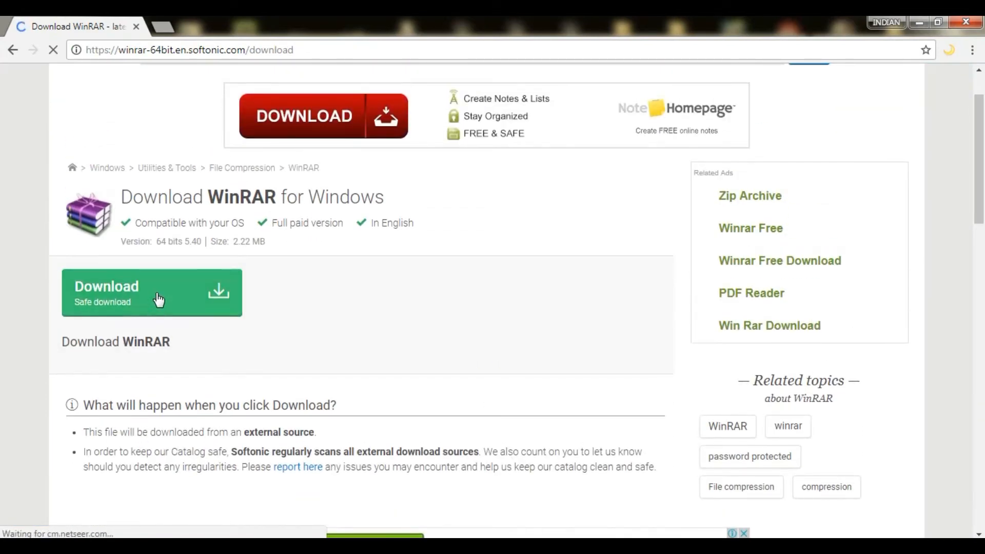
{"action": "left_click", "coordinate": [151, 293]}
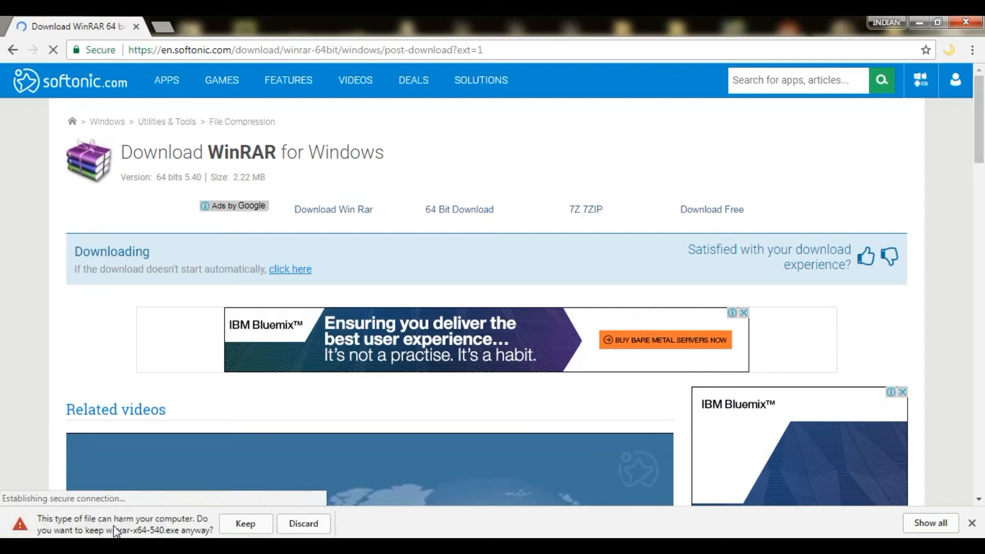
- Keep the downloaded WinRAR setup file and run the WinRAR 5.40 installer
{"action": "left_click", "coordinate": [245, 524]}
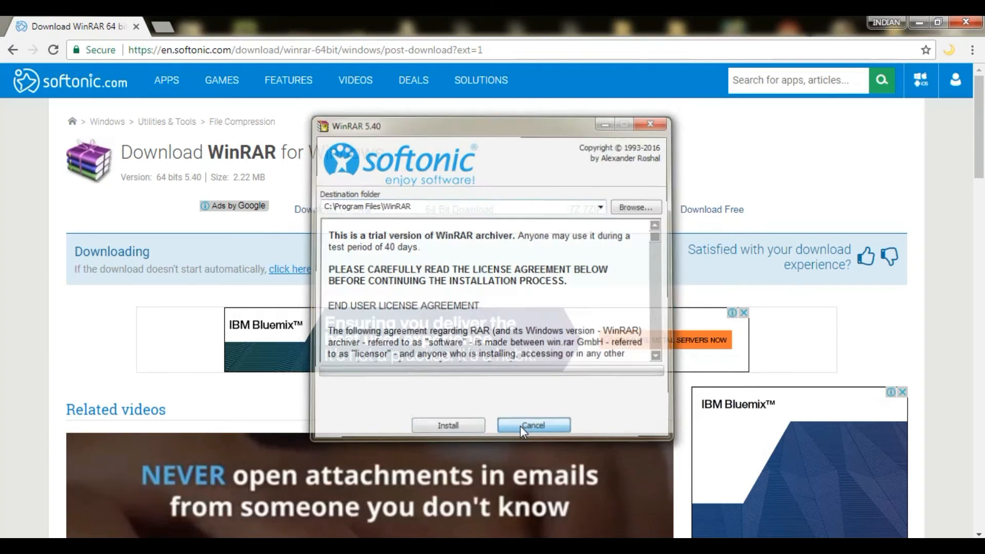
{"action": "left_click", "coordinate": [533, 425]}
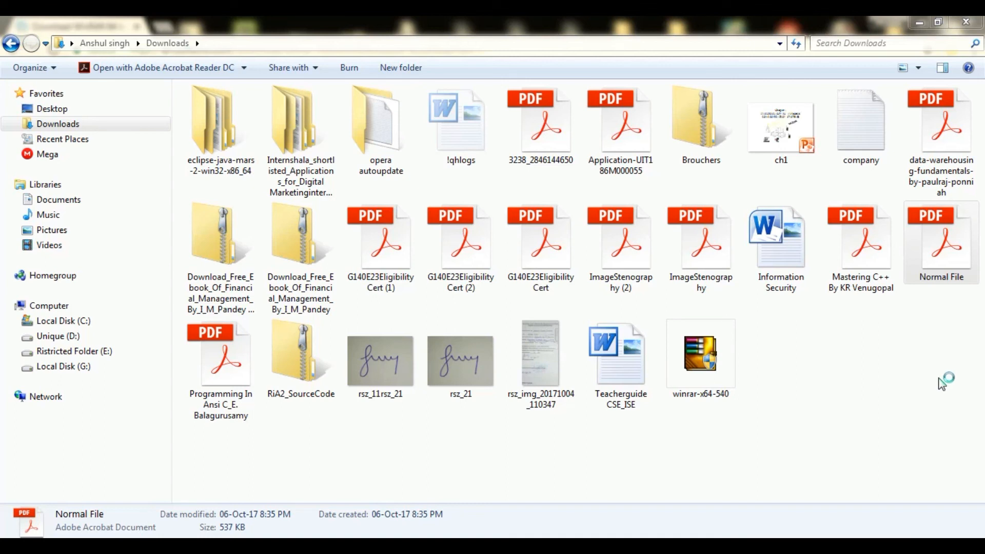
- View Normal File's project files as a RAR archive in WinRAR, then return to Downloads
{"action": "double_click", "coordinate": [941, 242]}
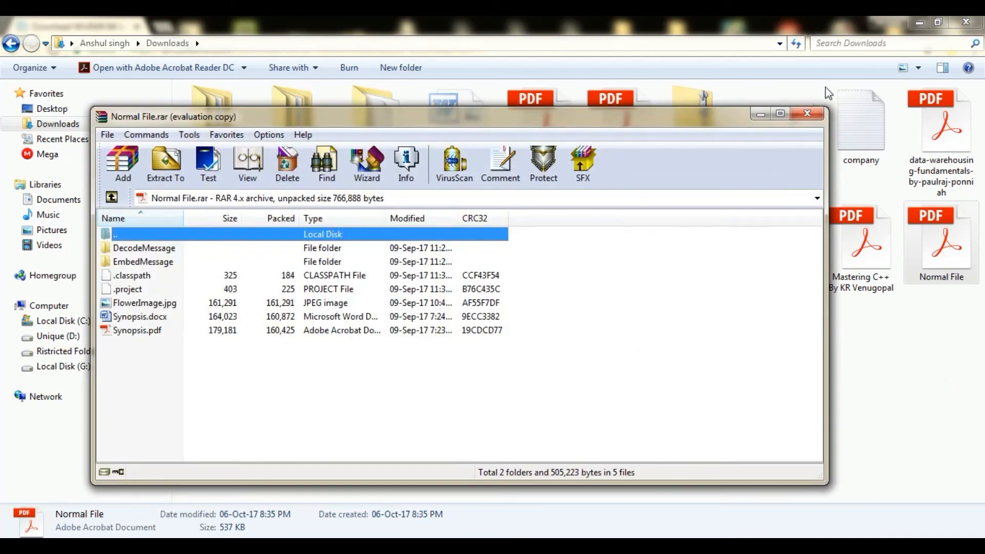
{"action": "left_click", "coordinate": [808, 114]}
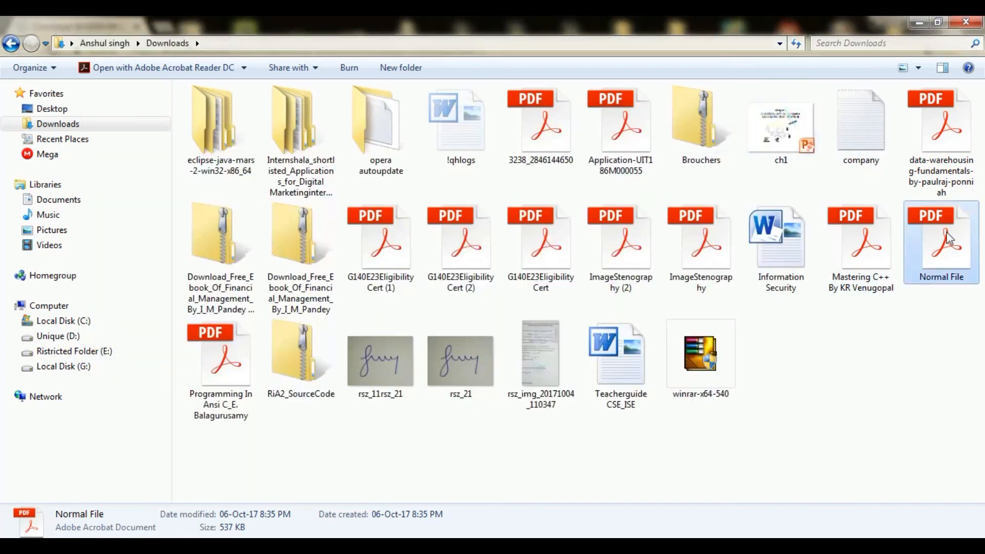
- Make WinRAR archiver the 'Always use' default program for Normal File's type
{"action": "right_click", "coordinate": [941, 242]}
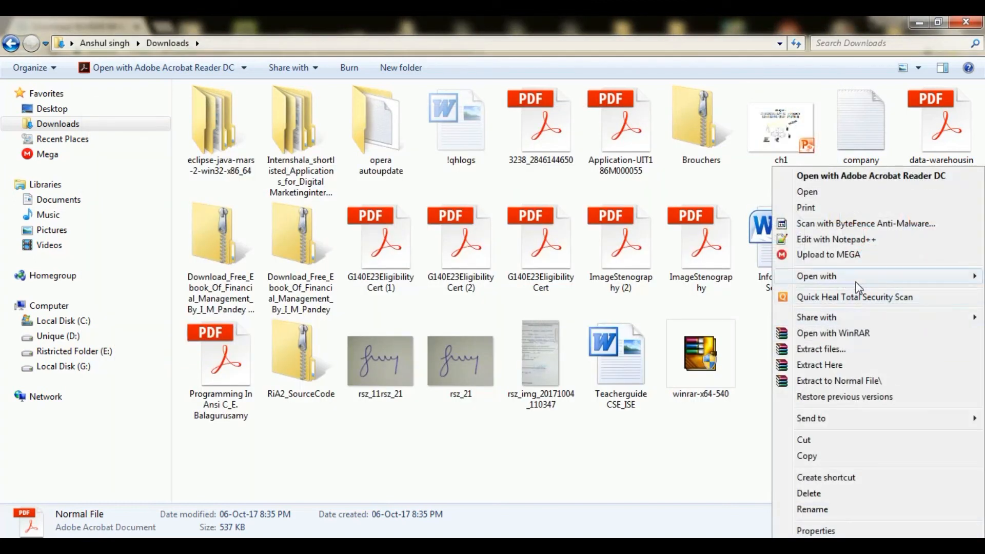
{"action": "left_click", "coordinate": [817, 276]}
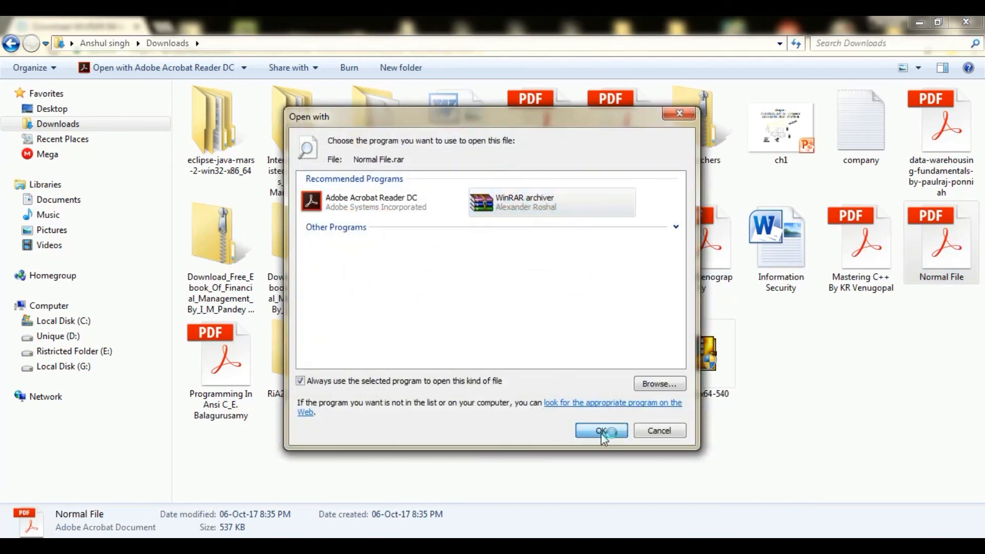
{"action": "left_click", "coordinate": [600, 430]}
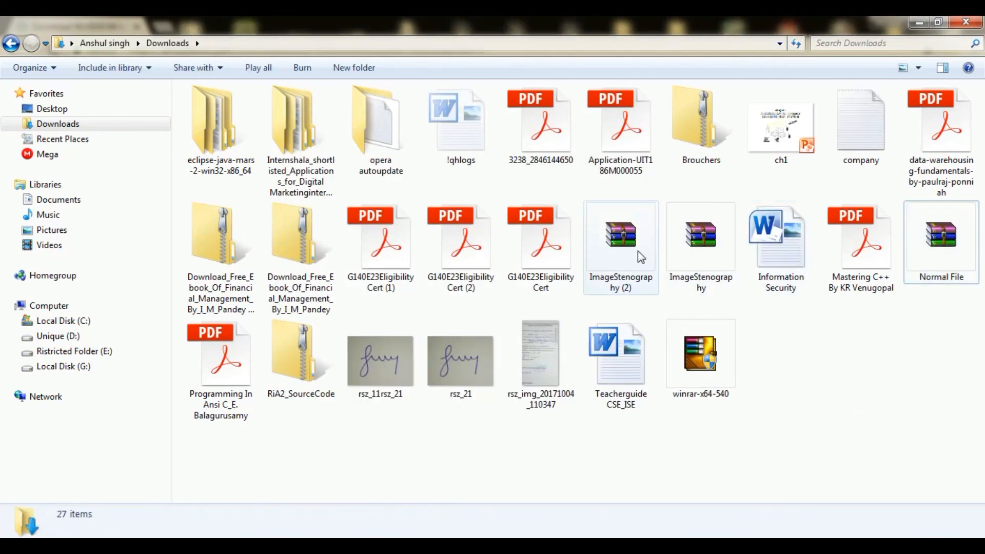
{"action": "mouse_move", "coordinate": [701, 245]}
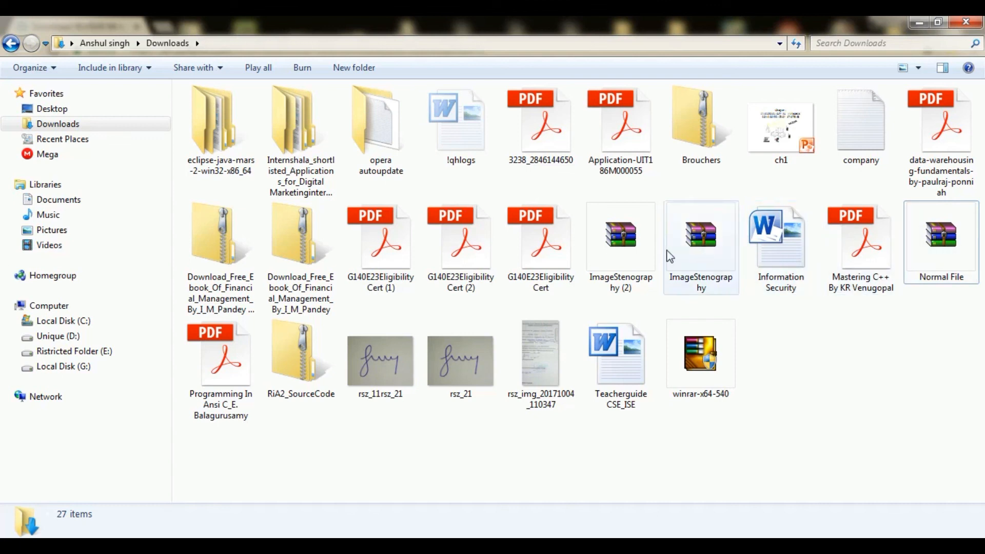